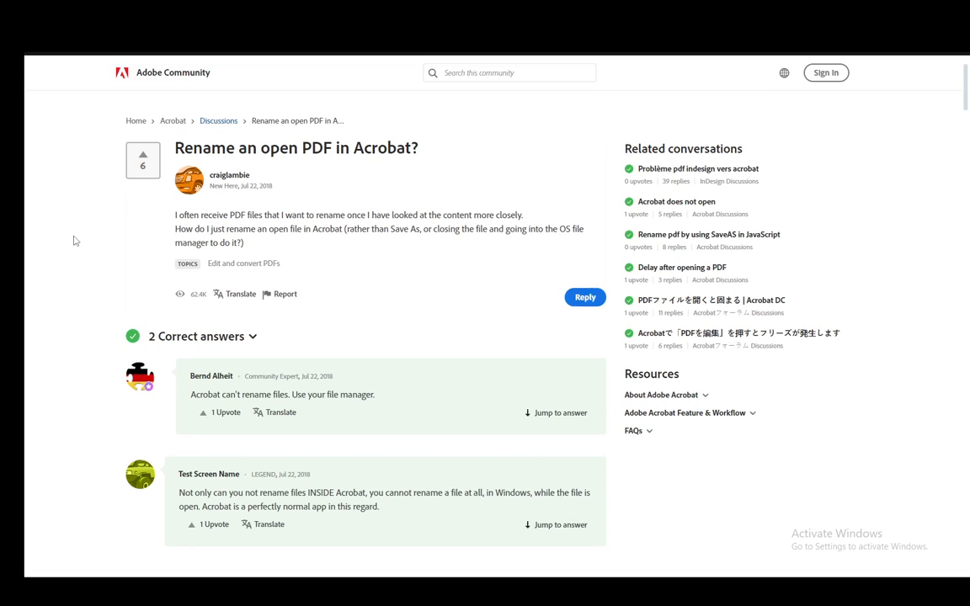
{"action": "mouse_move", "coordinate": [96, 310]}
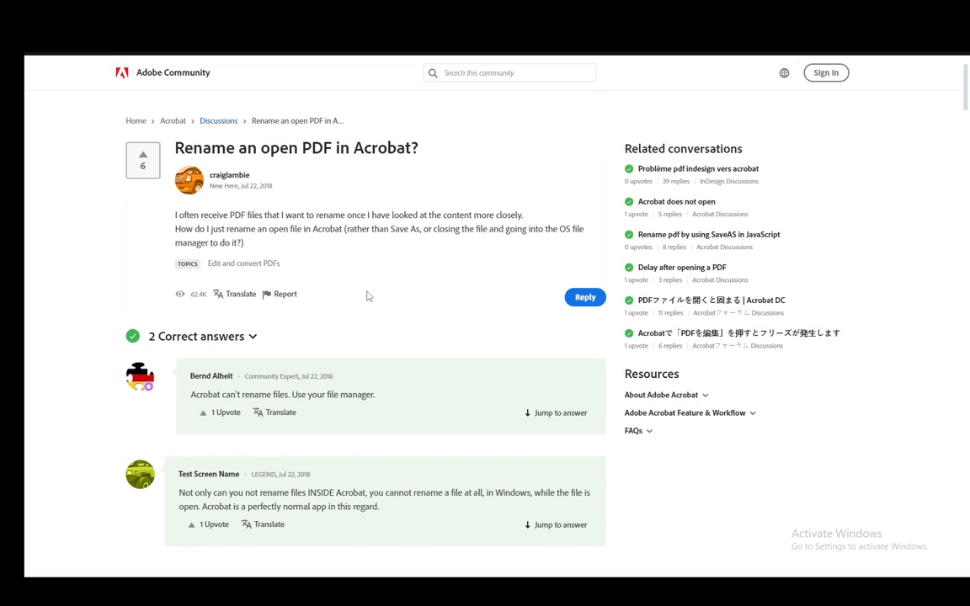
{"action": "scroll", "scroll_direction": "down", "scroll_amount": 3}
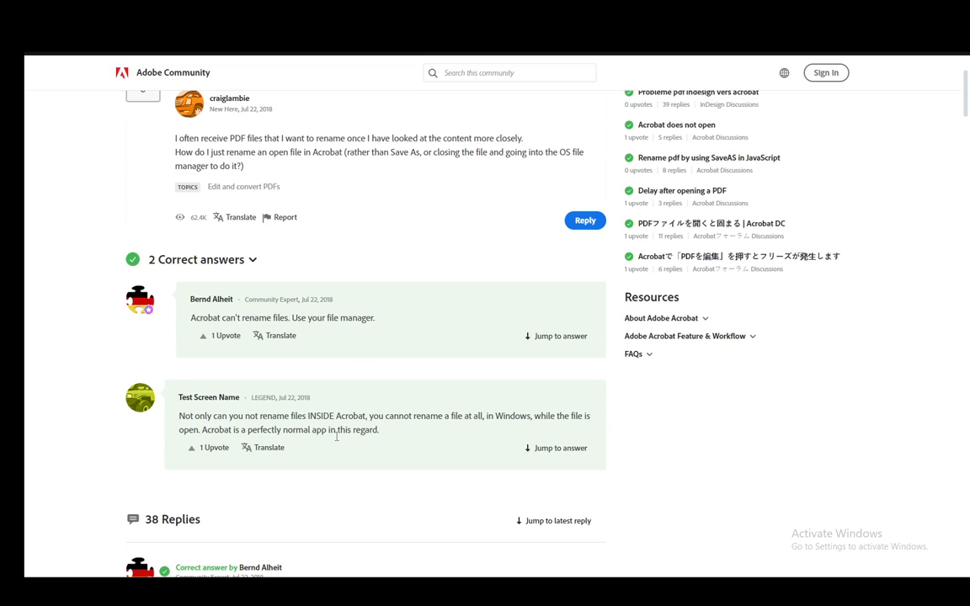
{"action": "mouse_move", "coordinate": [384, 348]}
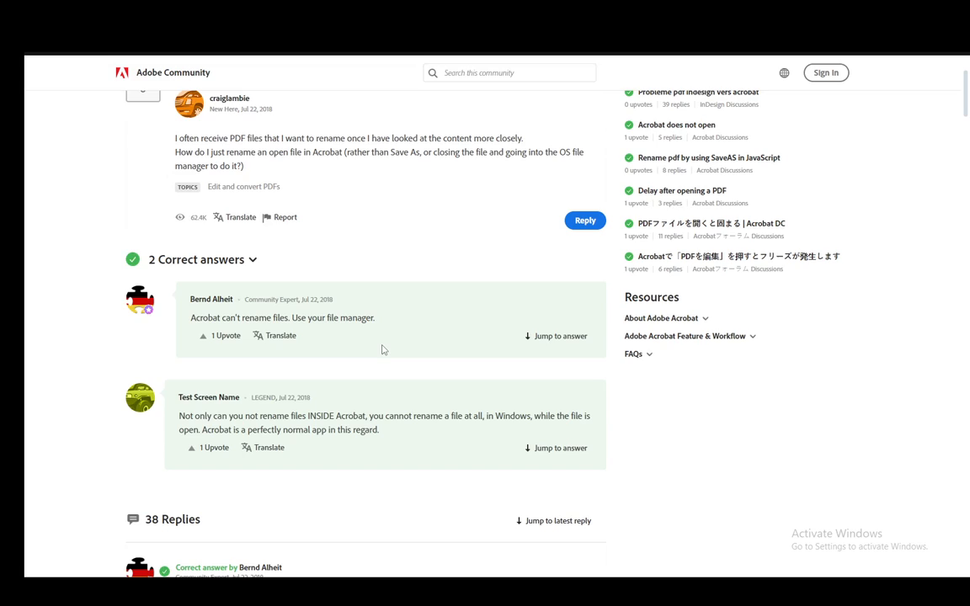
{"action": "mouse_move", "coordinate": [340, 519]}
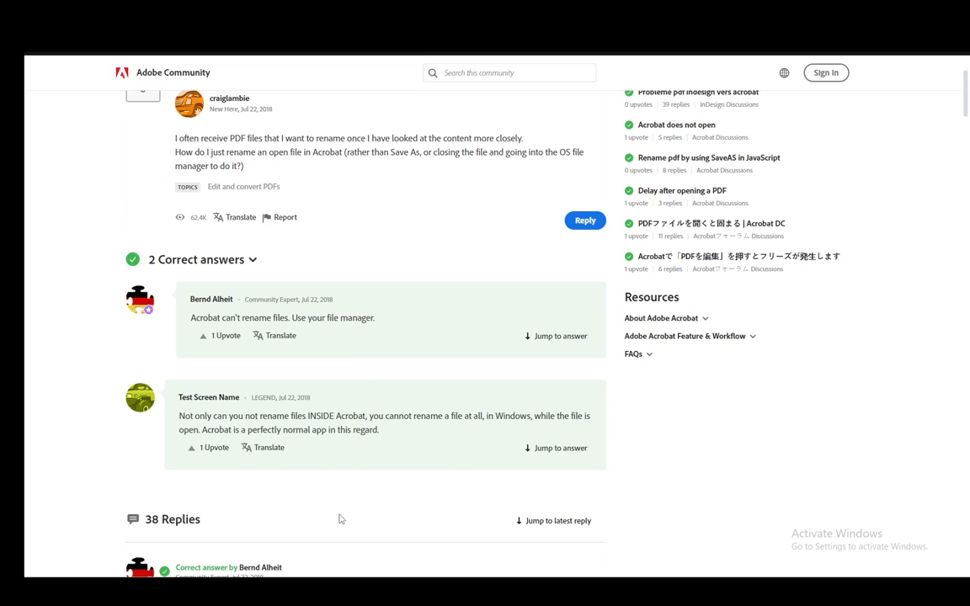